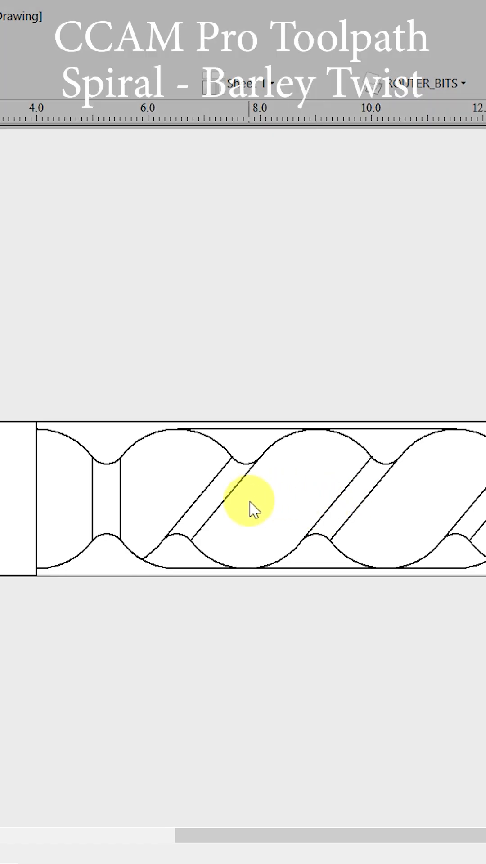
{"action": "mouse_move", "coordinate": [248, 508]}
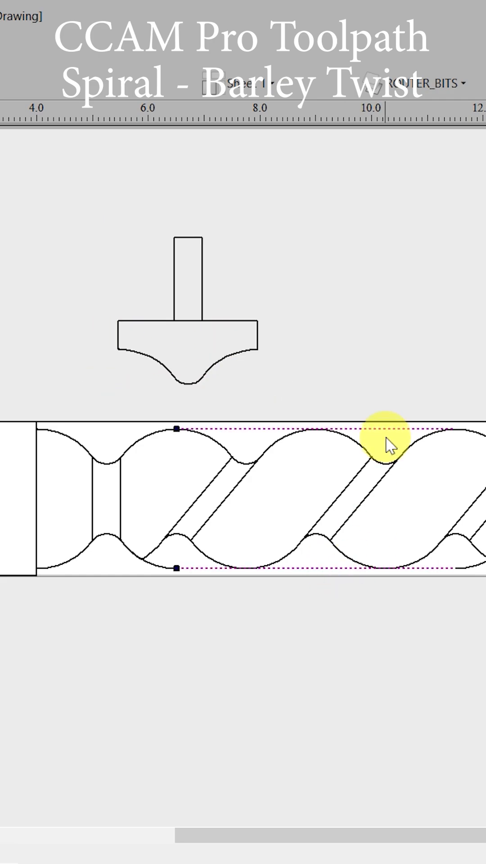
{"action": "mouse_move", "coordinate": [370, 508]}
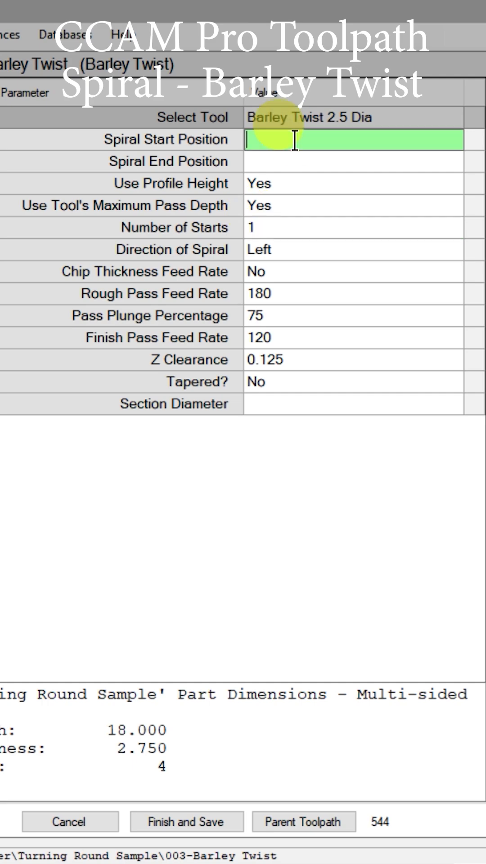
{"action": "mouse_move", "coordinate": [256, 167]}
{"action": "type", "text": "5.25"}
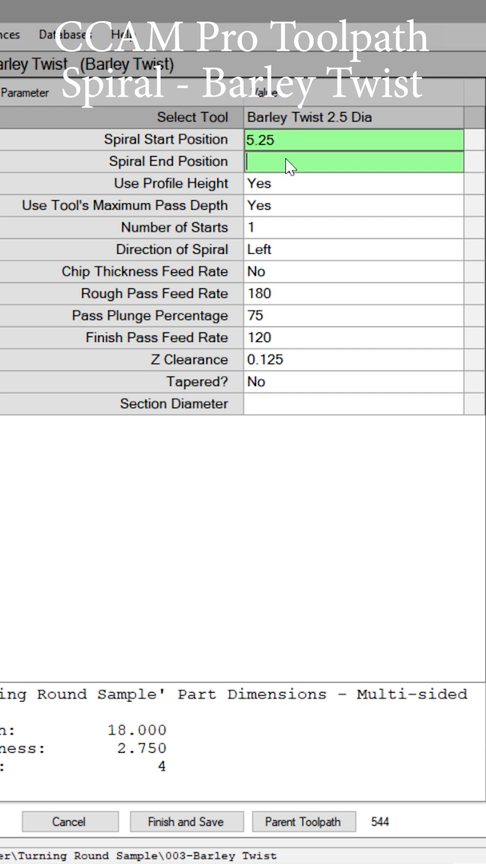
- Set spiral end 12.75 and section diameter 2.5, then finish and save the Barley Twist toolpath
{"action": "type", "text": "12.75"}
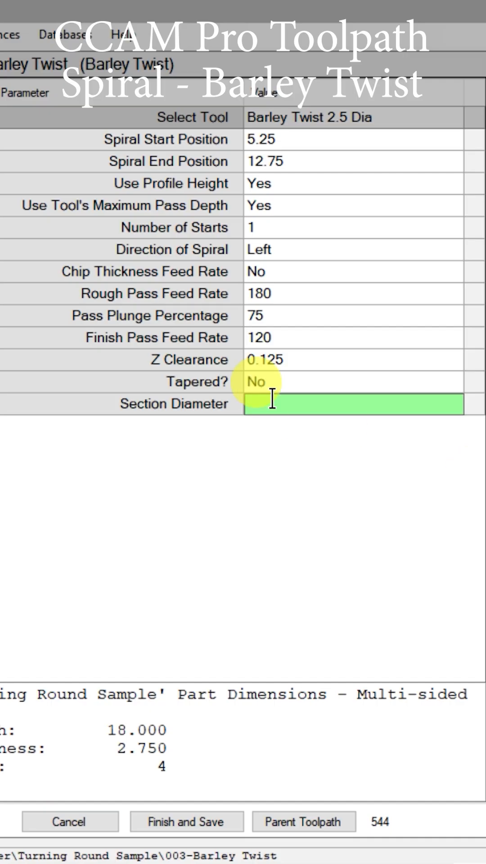
{"action": "type", "text": "2.5"}
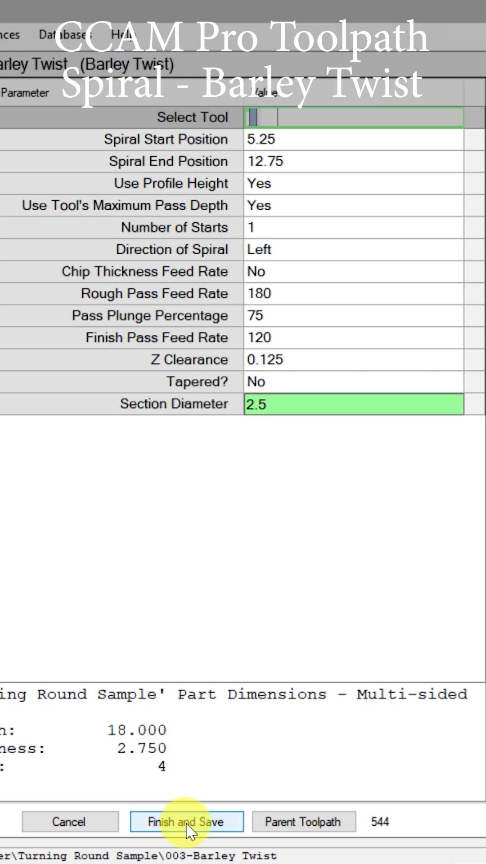
{"action": "left_click", "coordinate": [185, 822]}
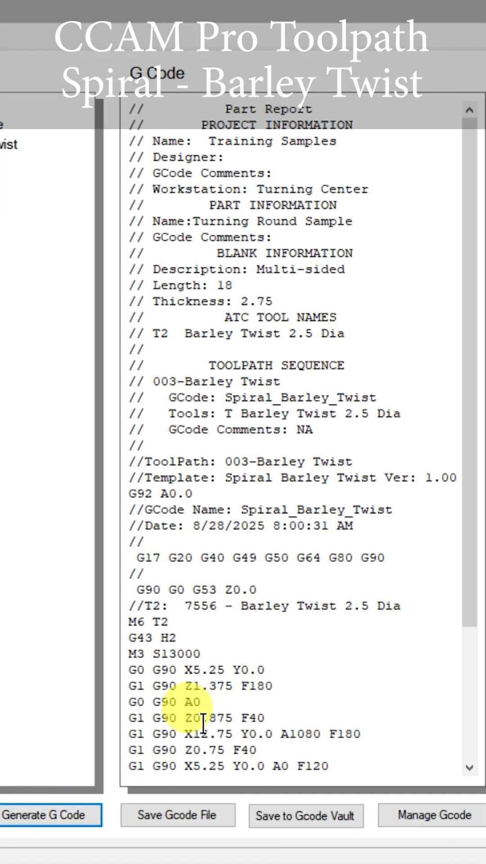